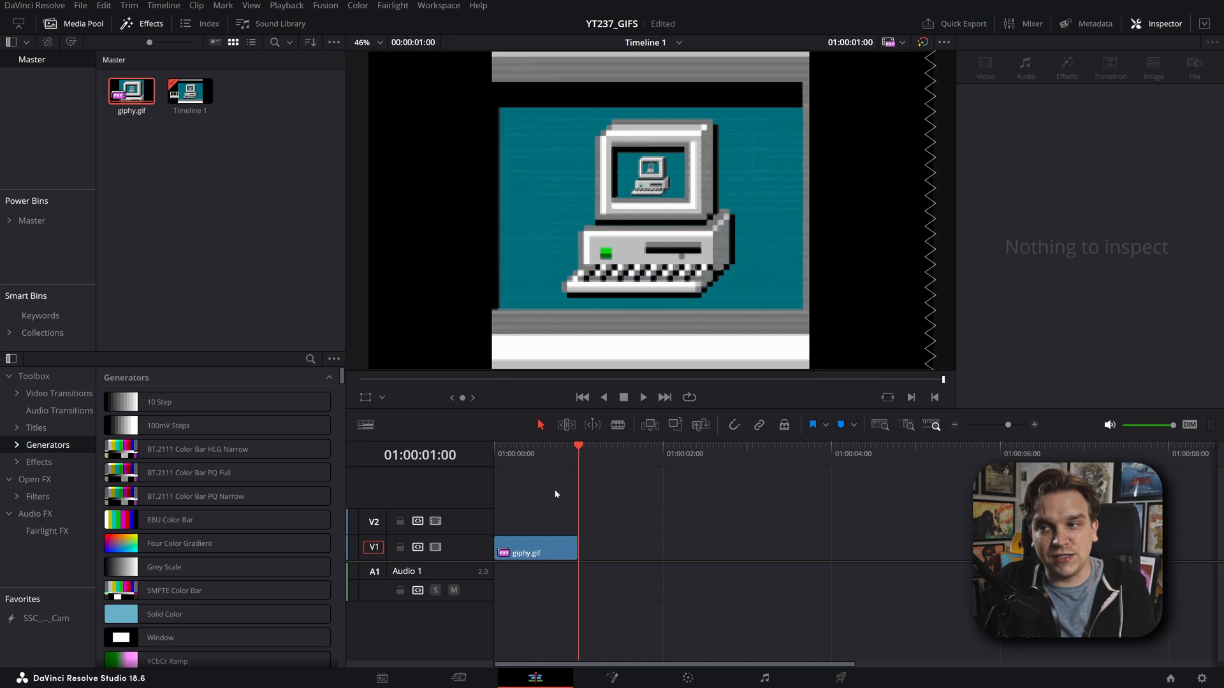
Step: Select the giphy.gif clip on V1 so it can be removed
left_click(534, 552)
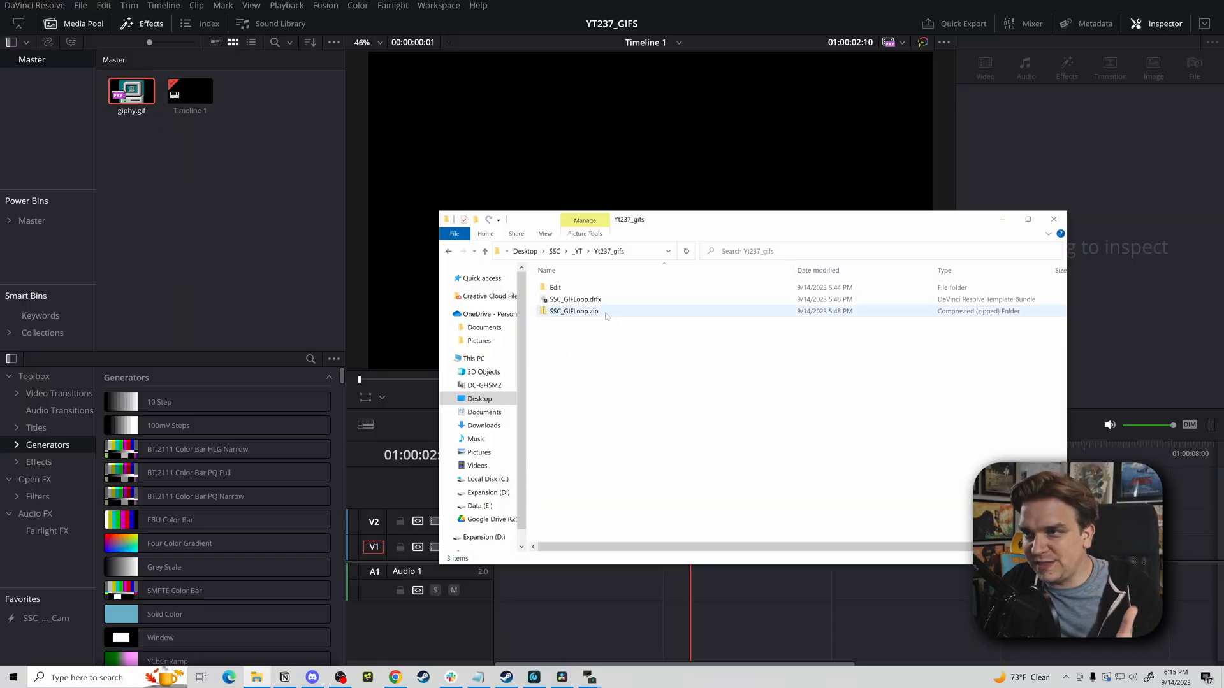
mouse_move(575, 298)
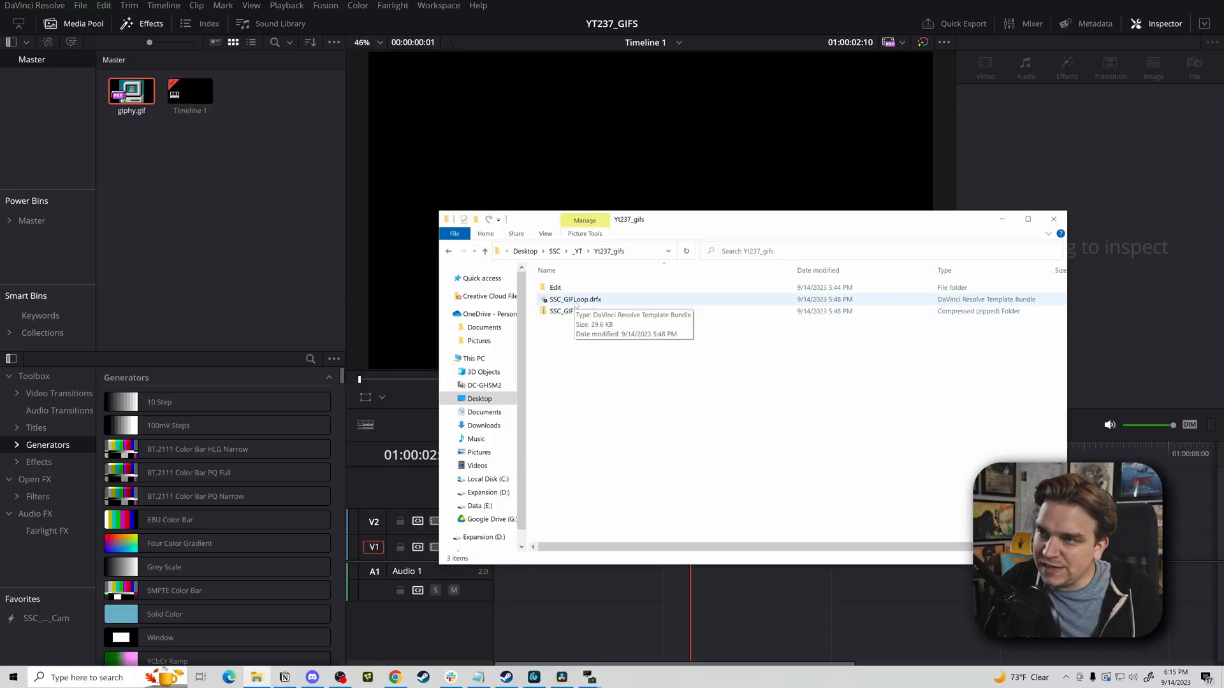
Step: Select the SSC_GIFLoop.drfx bundle in Yt237_gifs and return to the Resolve project
left_click(575, 298)
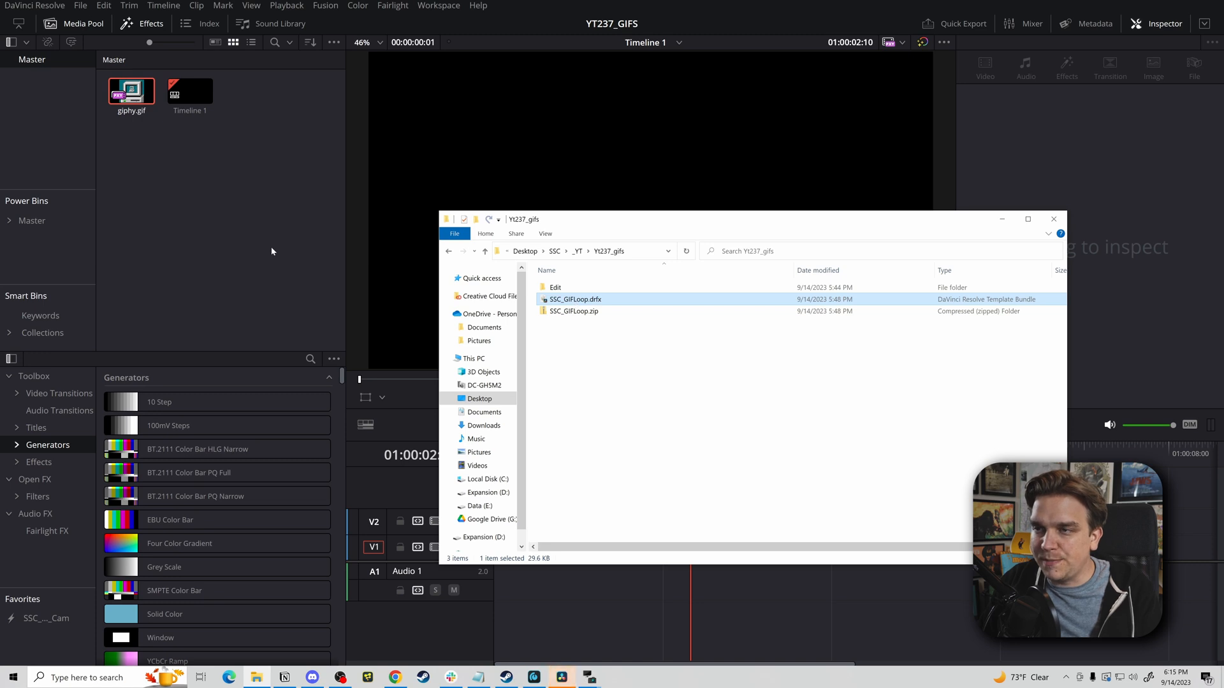
left_click(1053, 218)
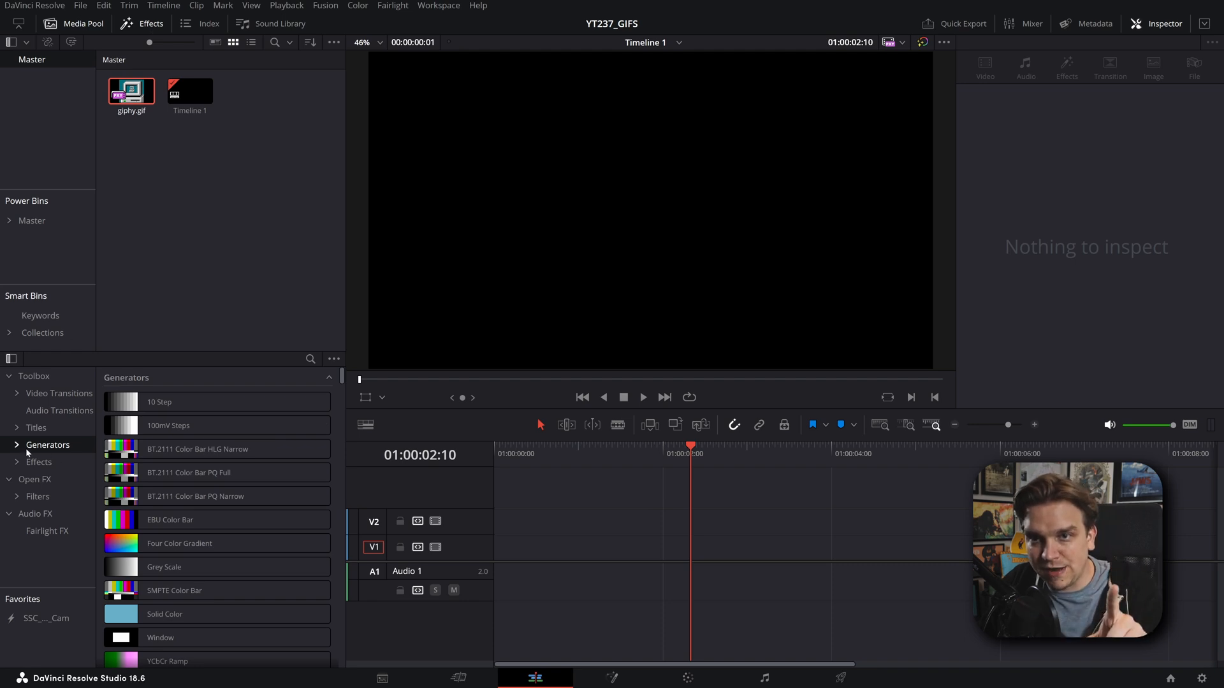
Step: Expand Generators and the Stirling Supply Co group to reach GIF_Looper
left_click(48, 445)
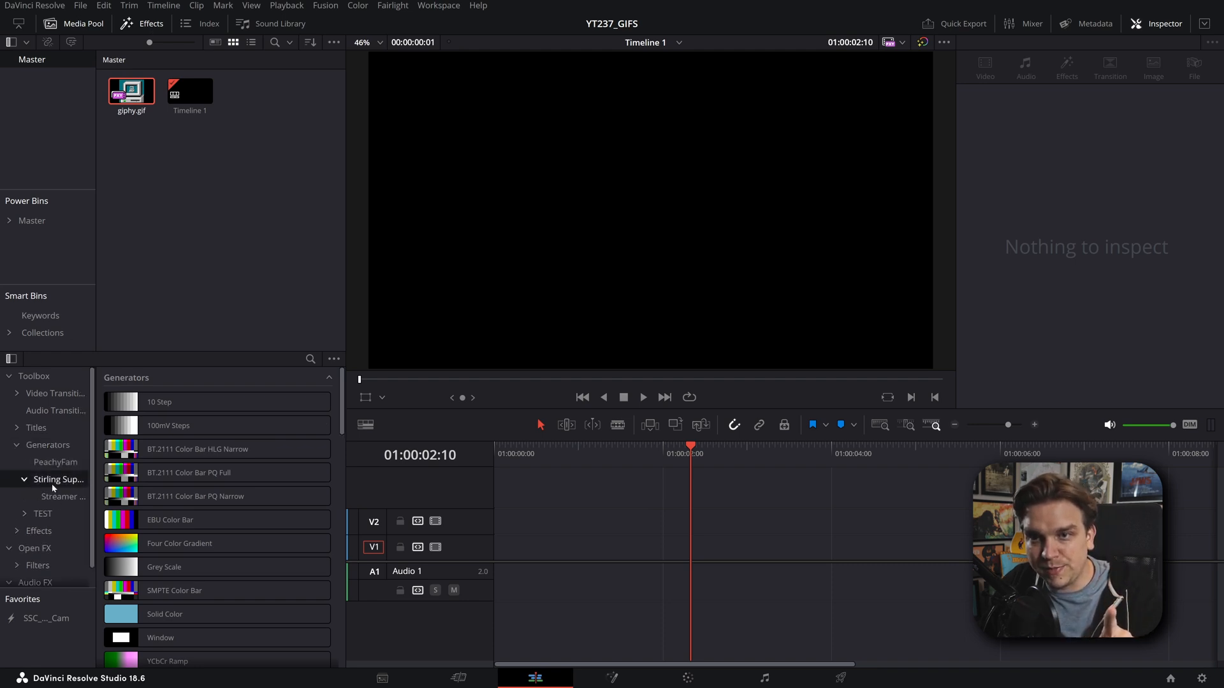
left_click(59, 480)
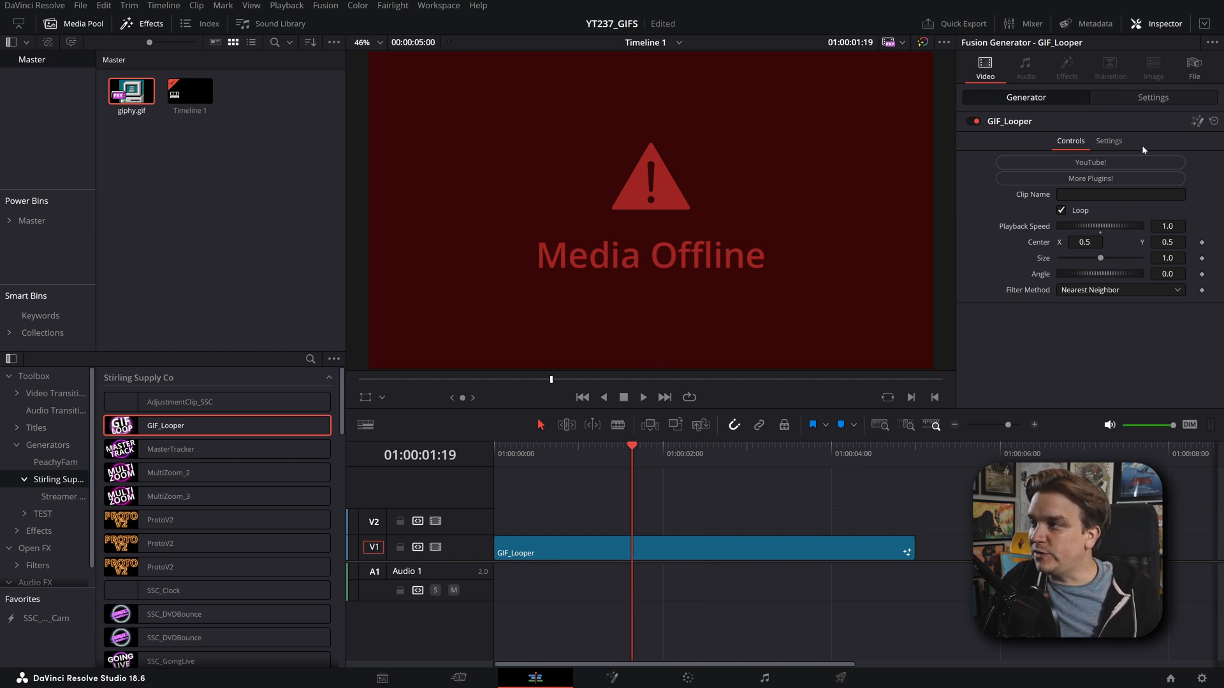
mouse_move(1187, 178)
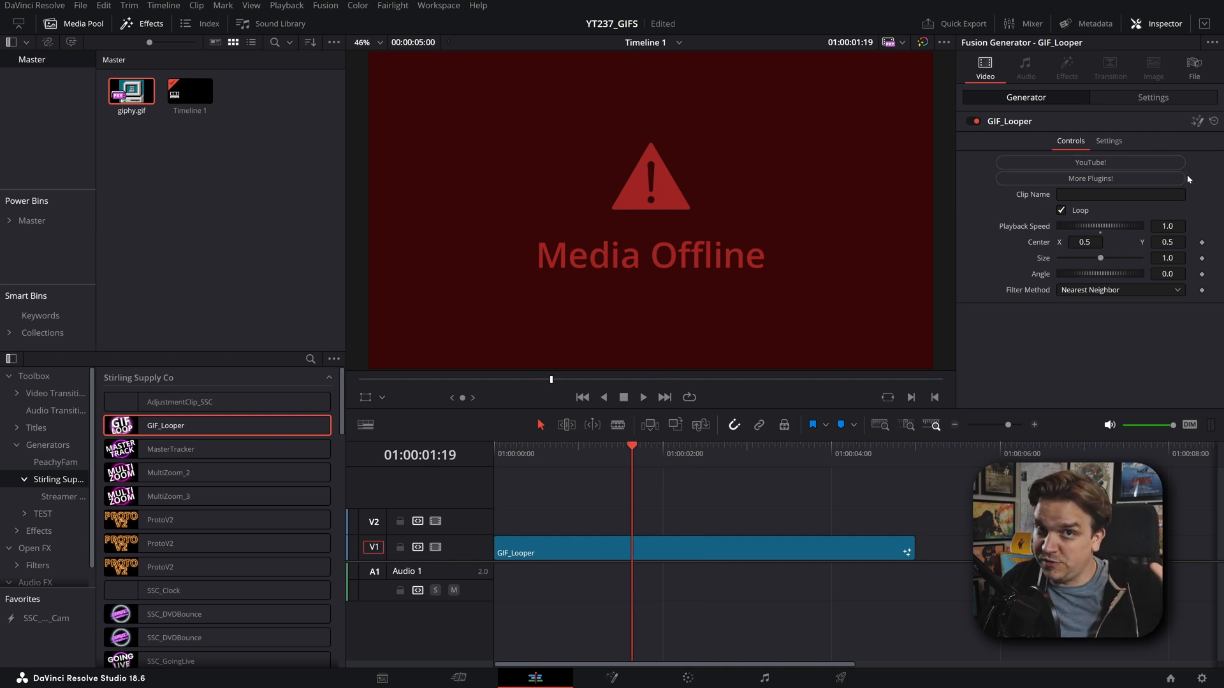
mouse_move(1028, 214)
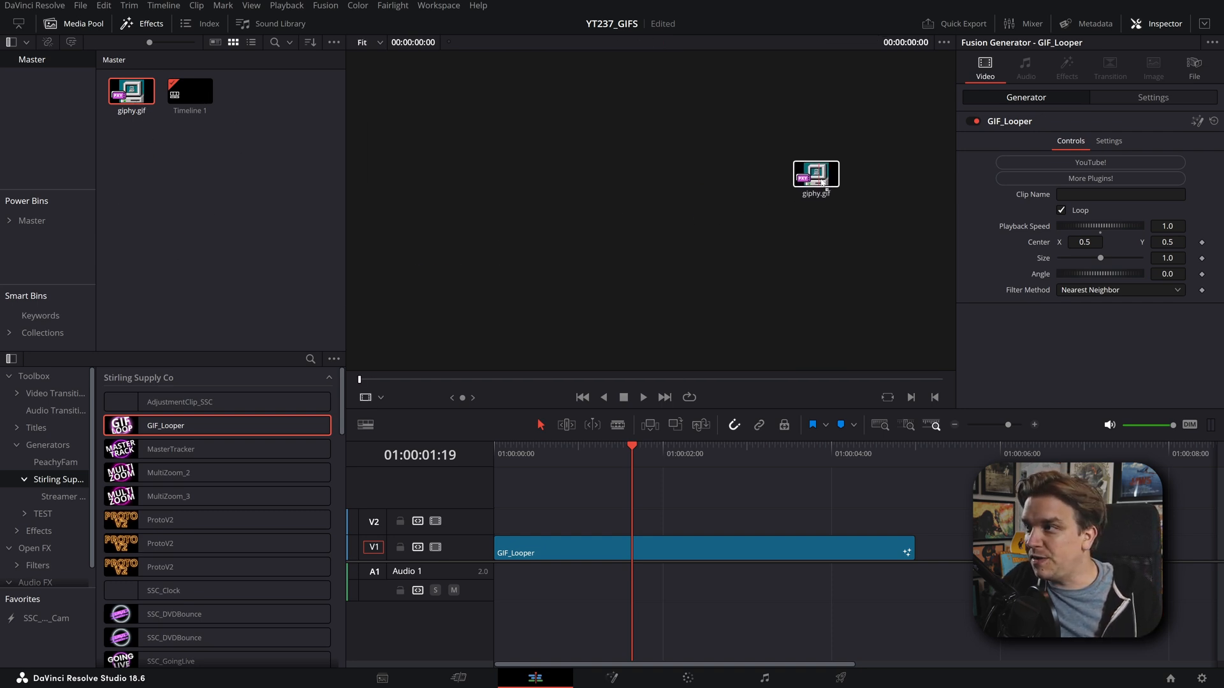
Step: Load giphy.gif as the GIF_Looper clip with Loop enabled so it plays continuously
left_click_drag(816, 173, 1088, 194)
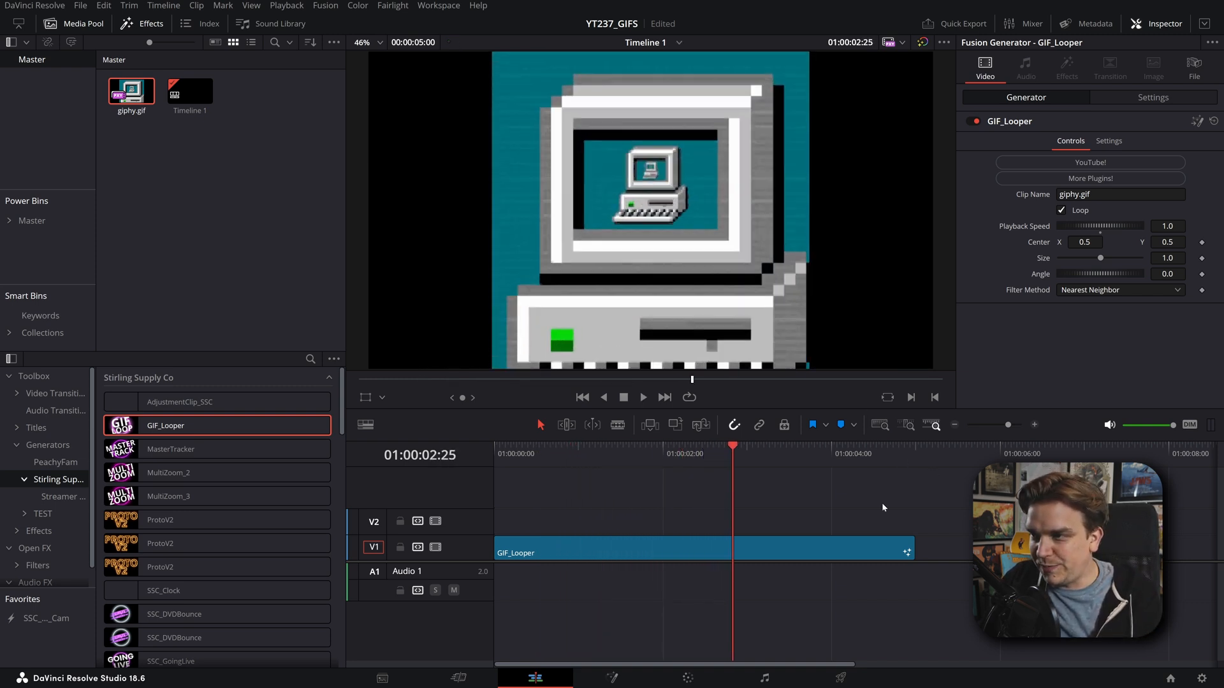
left_click(641, 397)
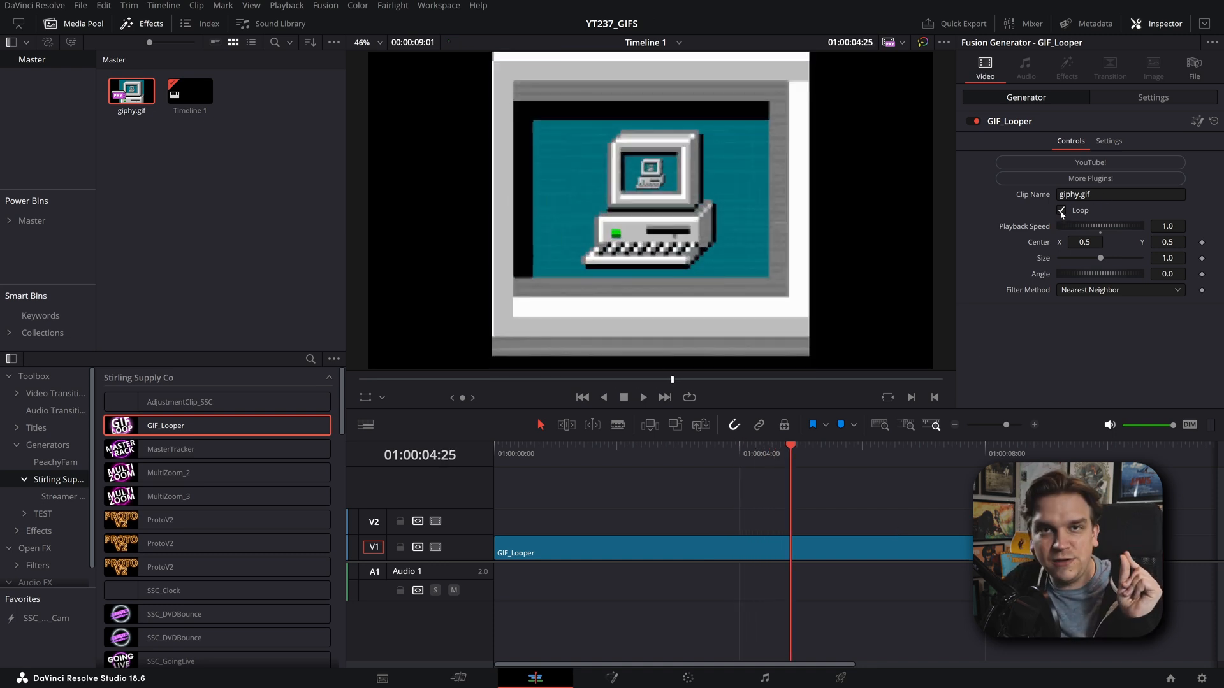
left_click(1061, 213)
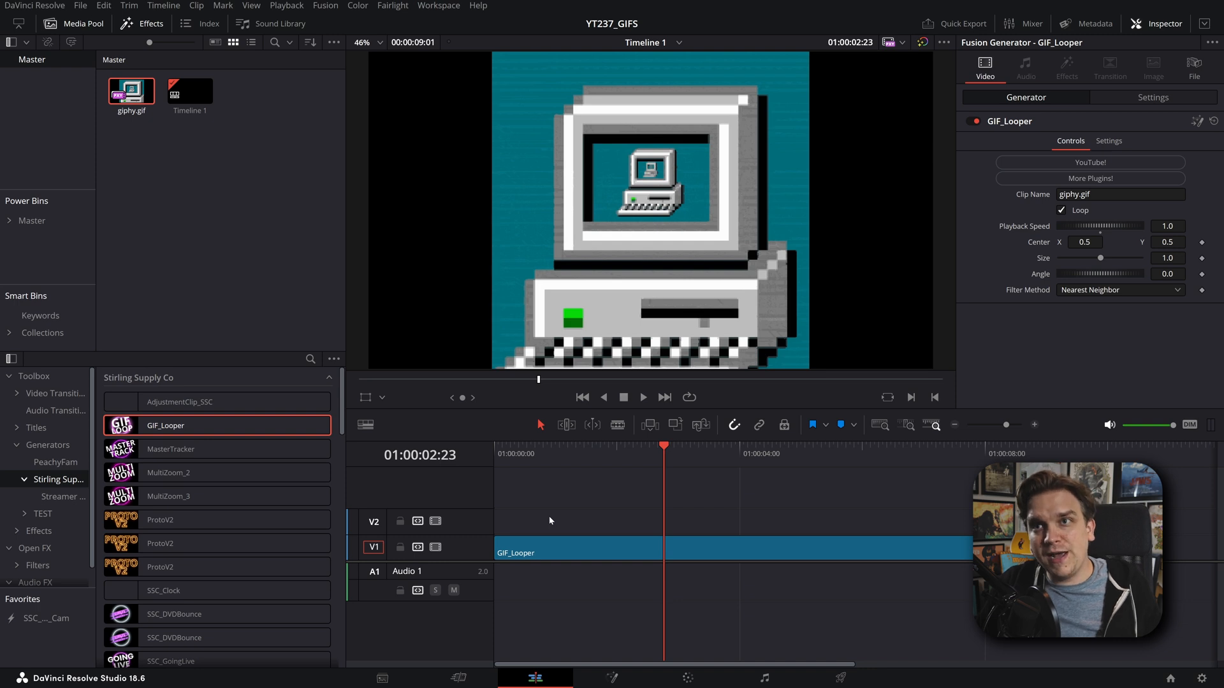
mouse_move(841, 377)
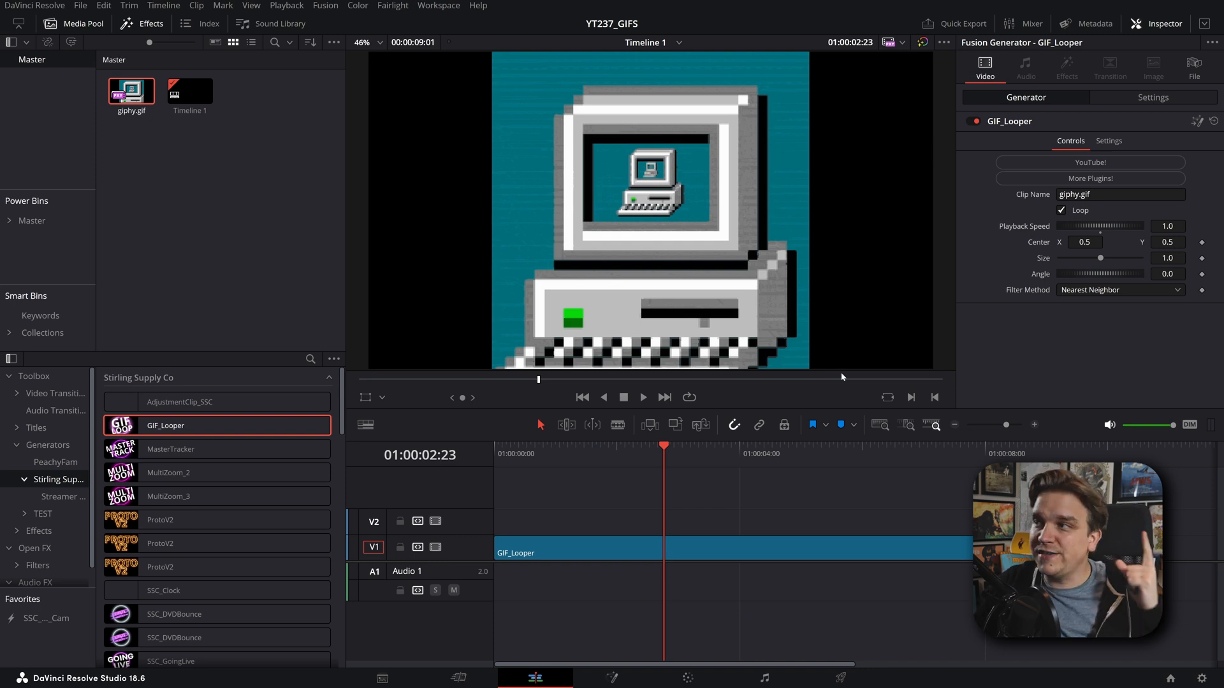
Step: Set GIF_Looper playback speed to 0.5 and reset its size to 1.0
left_click(581, 398)
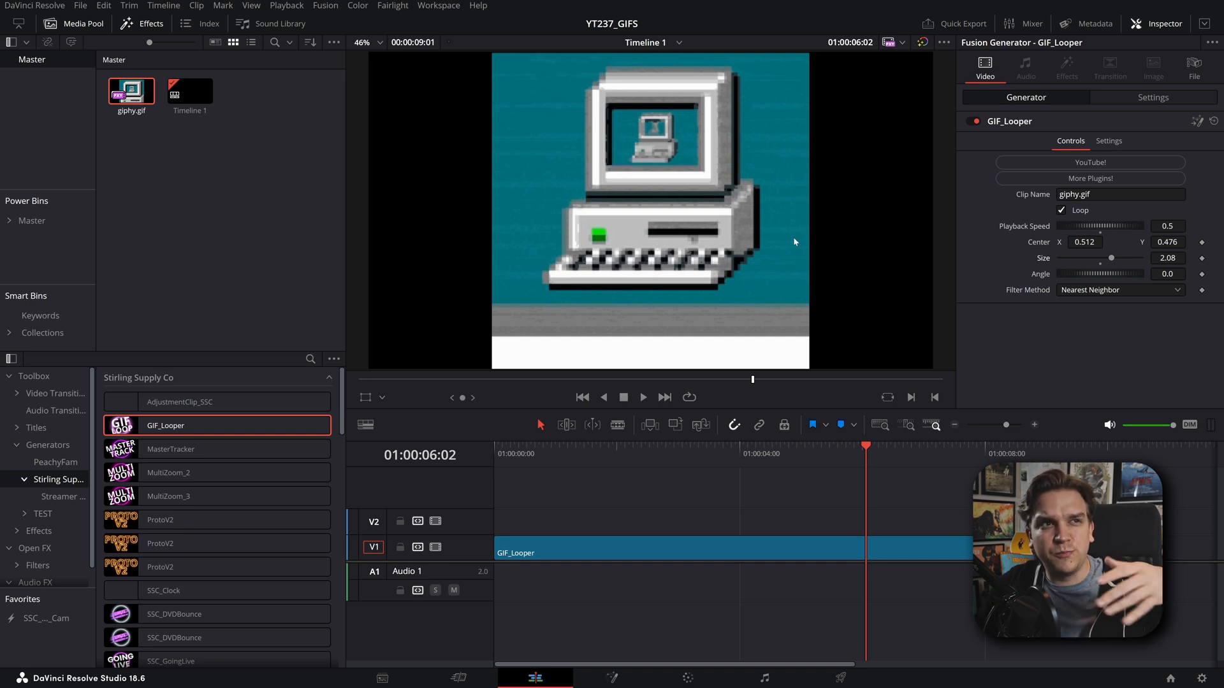
mouse_move(1082, 313)
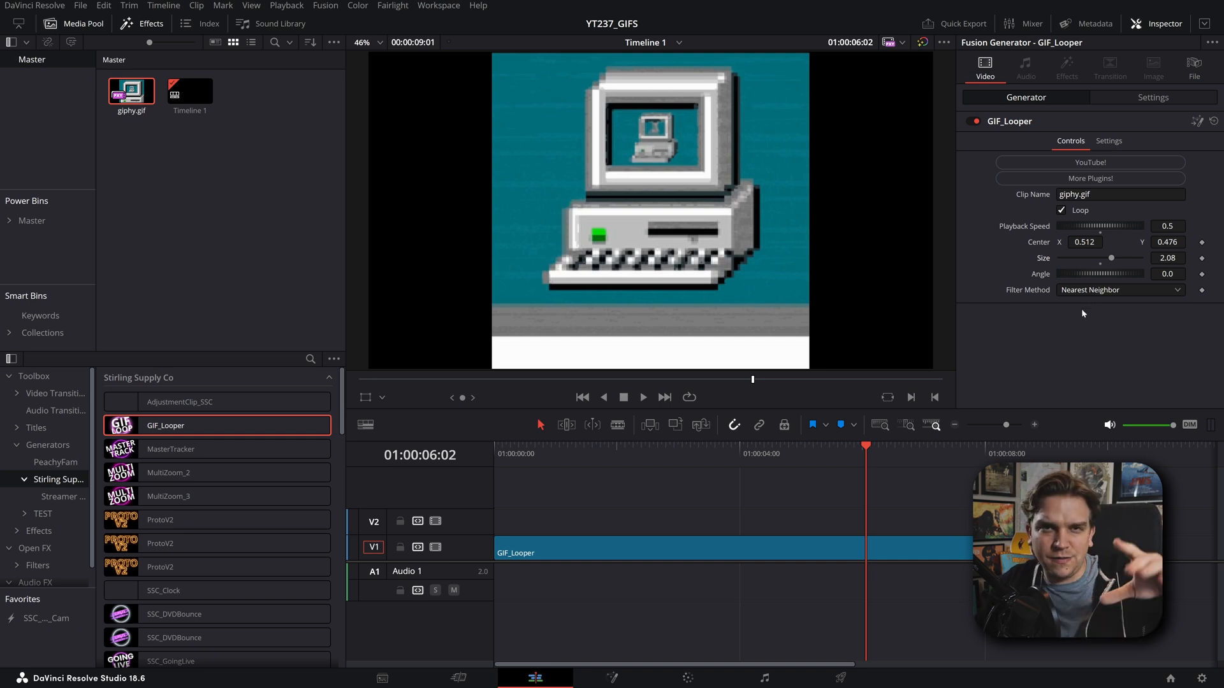
mouse_move(1080, 316)
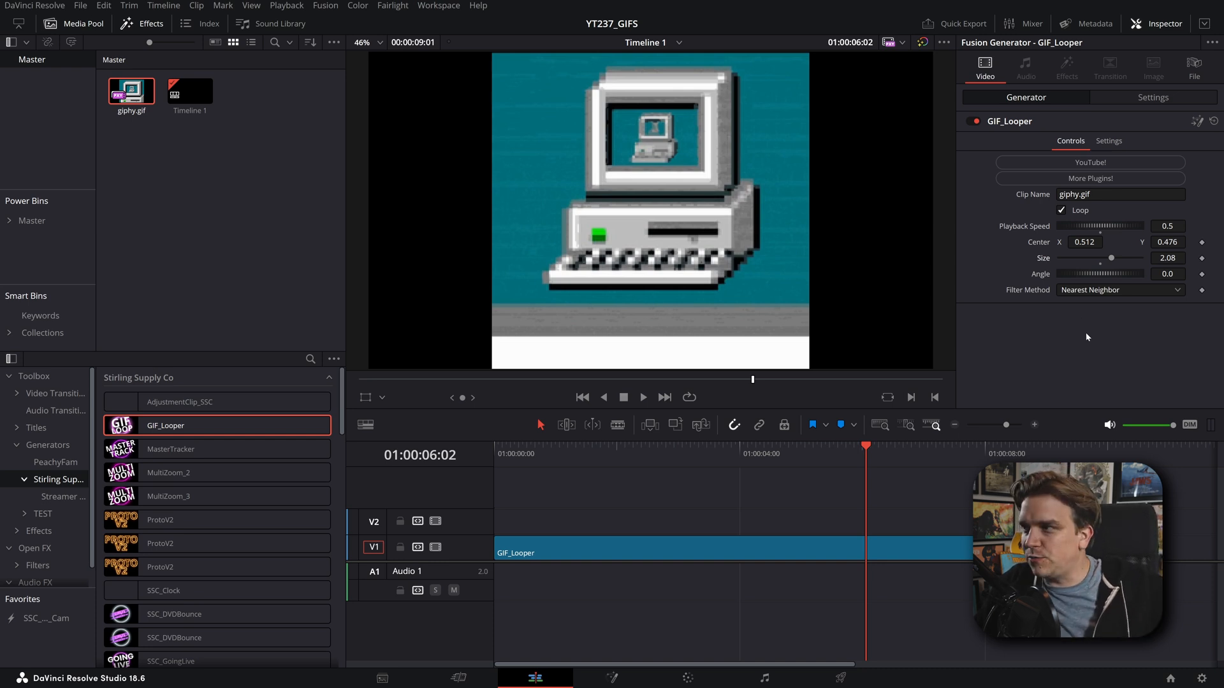
mouse_move(1070, 305)
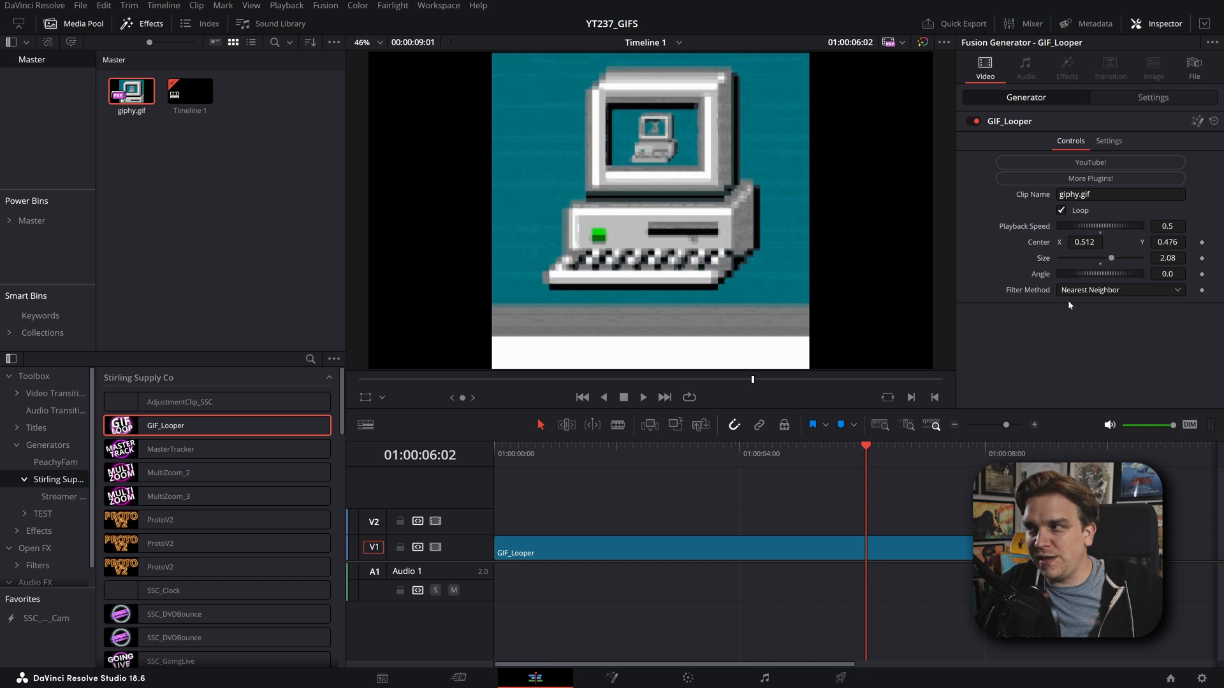
left_click(1118, 289)
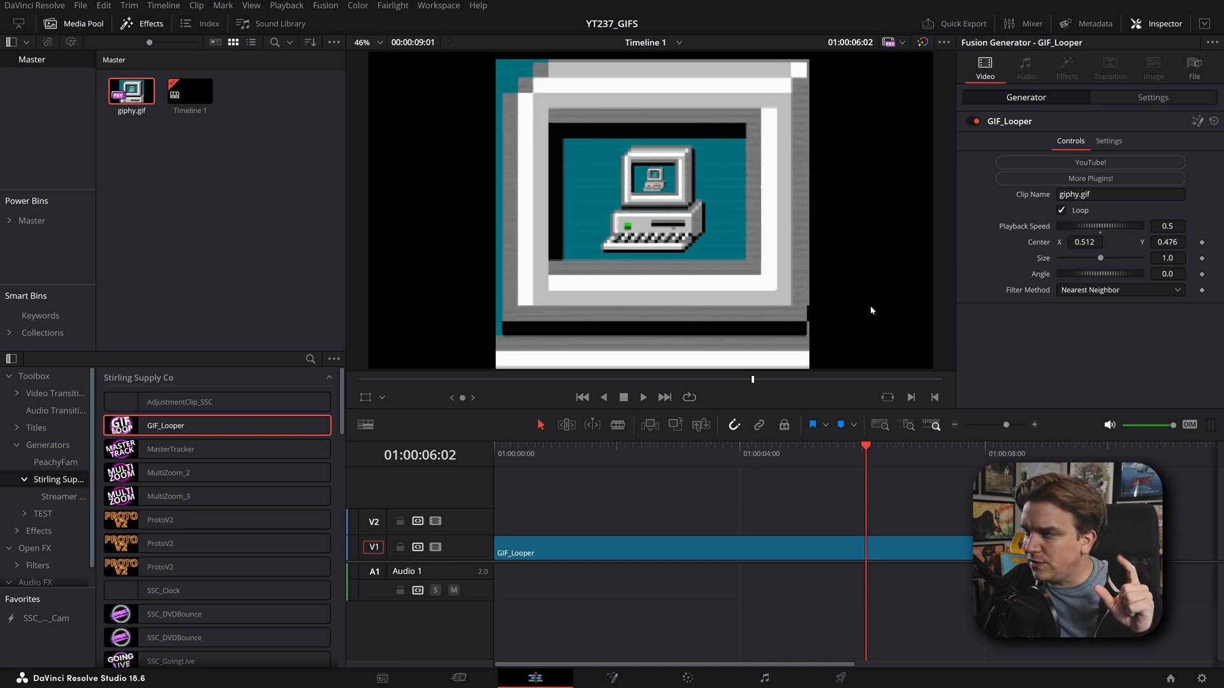
mouse_move(578, 524)
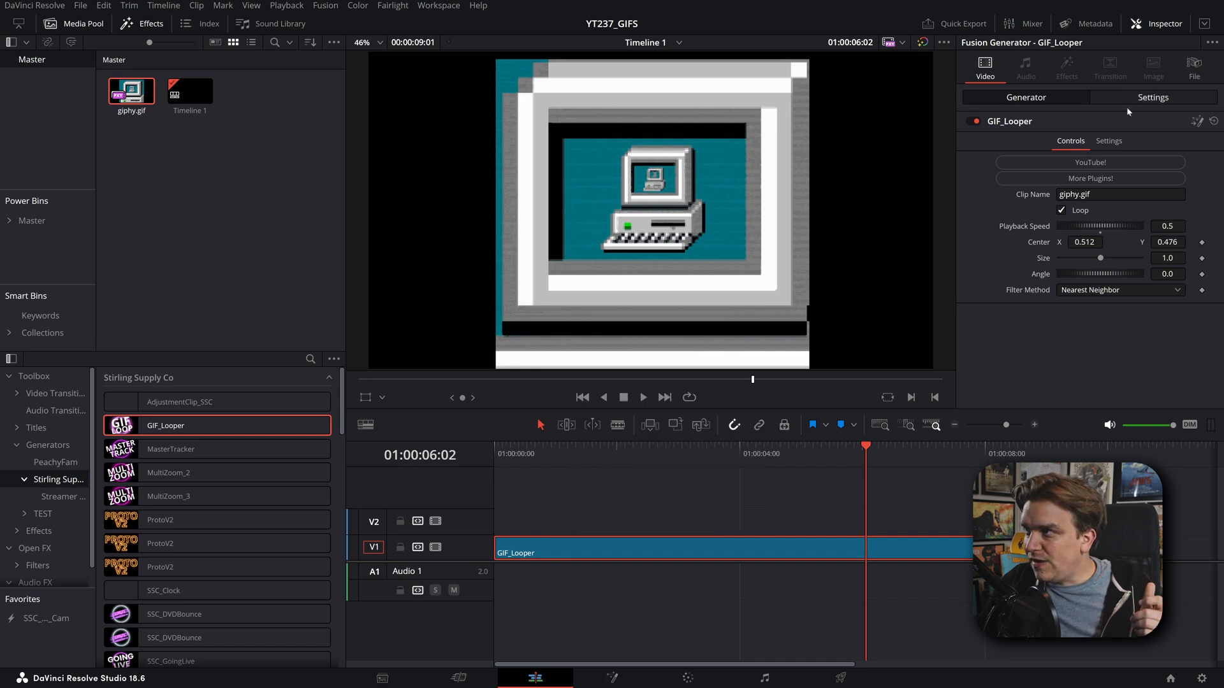
left_click(611, 677)
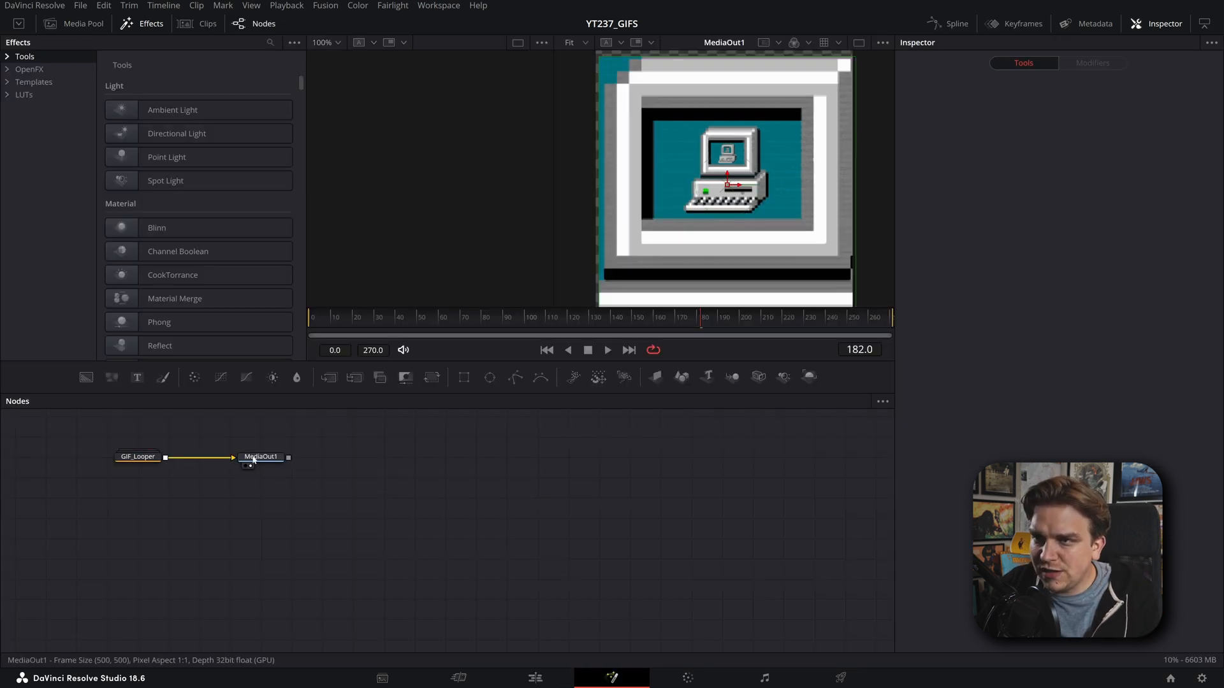
left_click(261, 456)
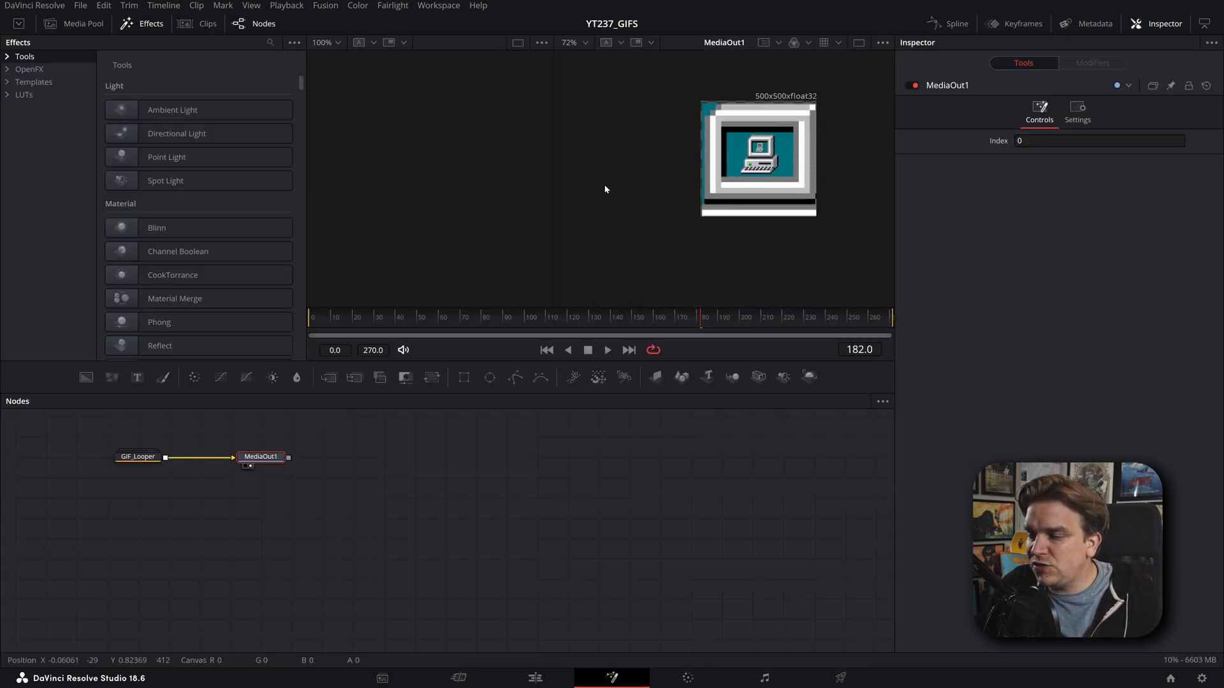
left_click(535, 677)
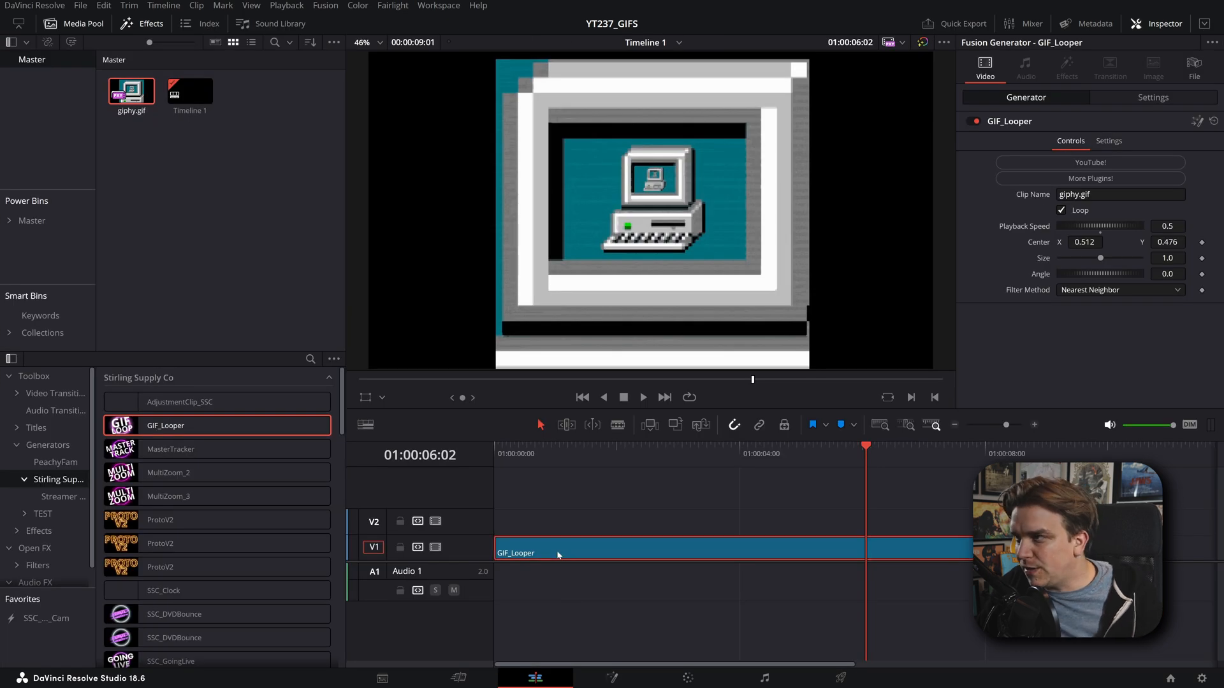
Step: Shrink the GIF_Looper size to a small centred image and verify the Settings transform
left_click(1108, 142)
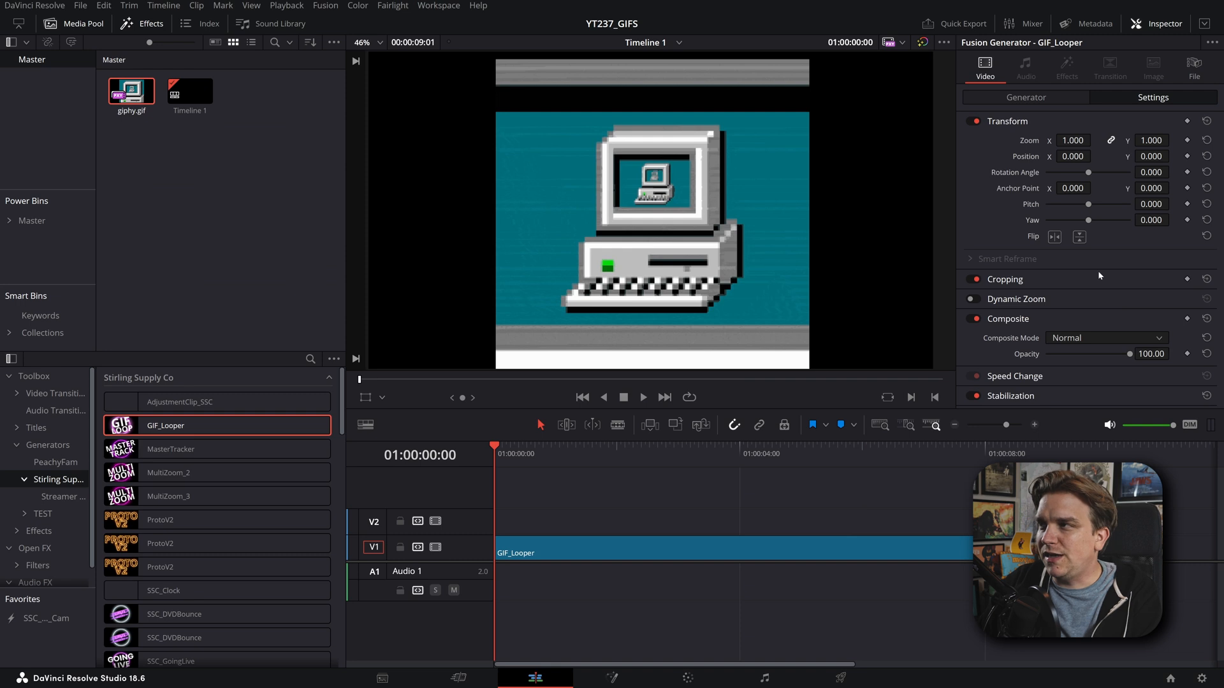
left_click(1025, 98)
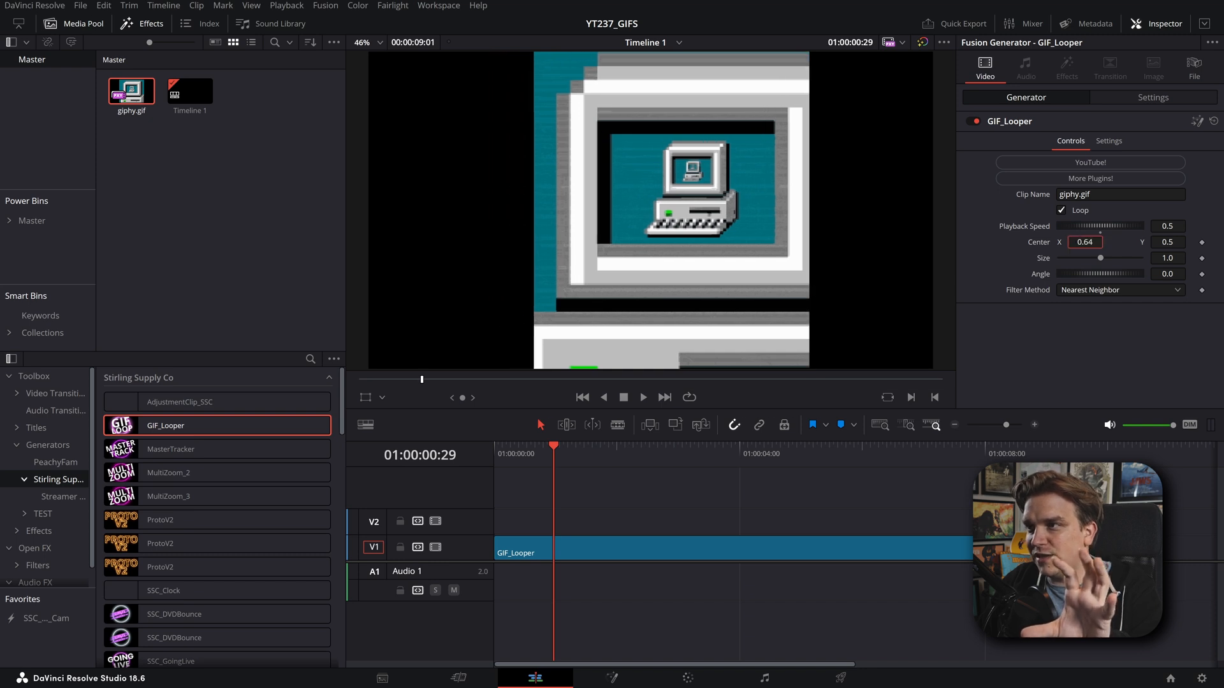
type("0.465")
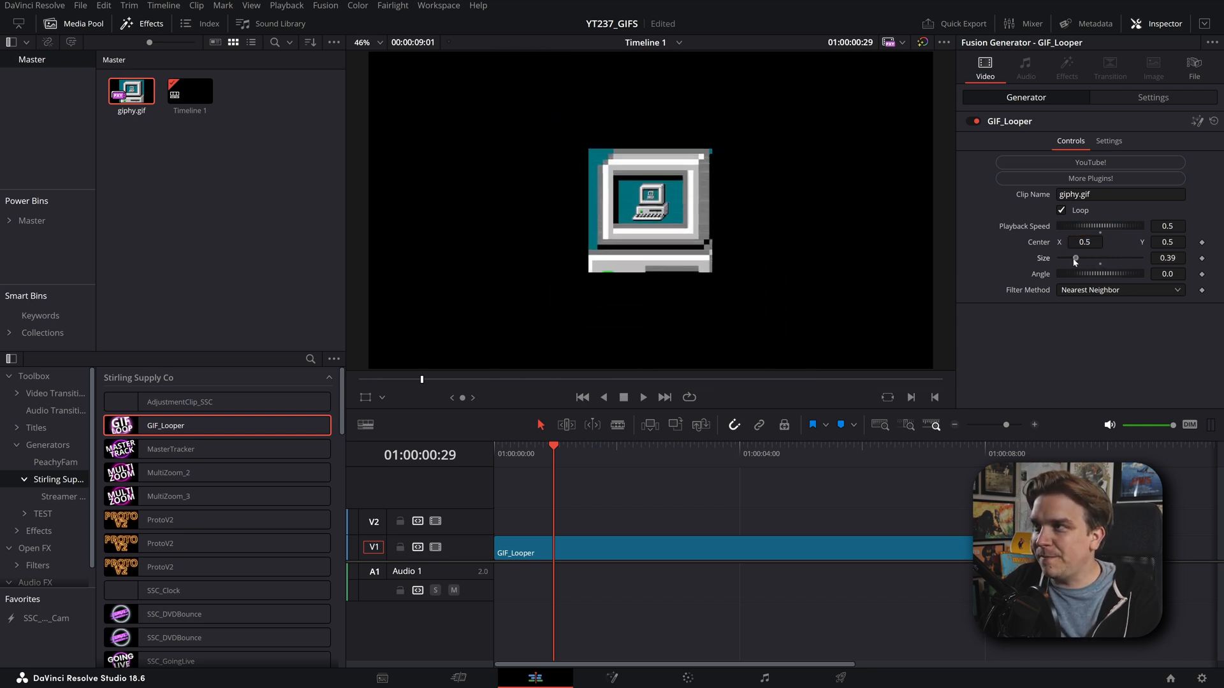
left_click(1152, 97)
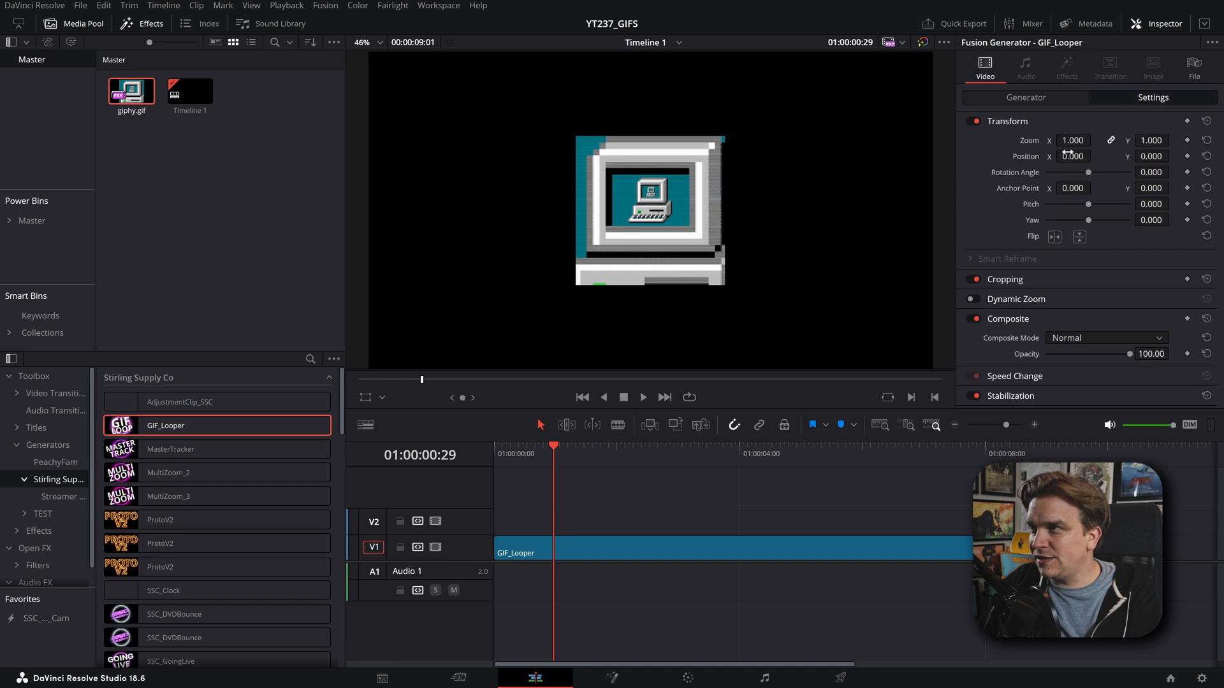